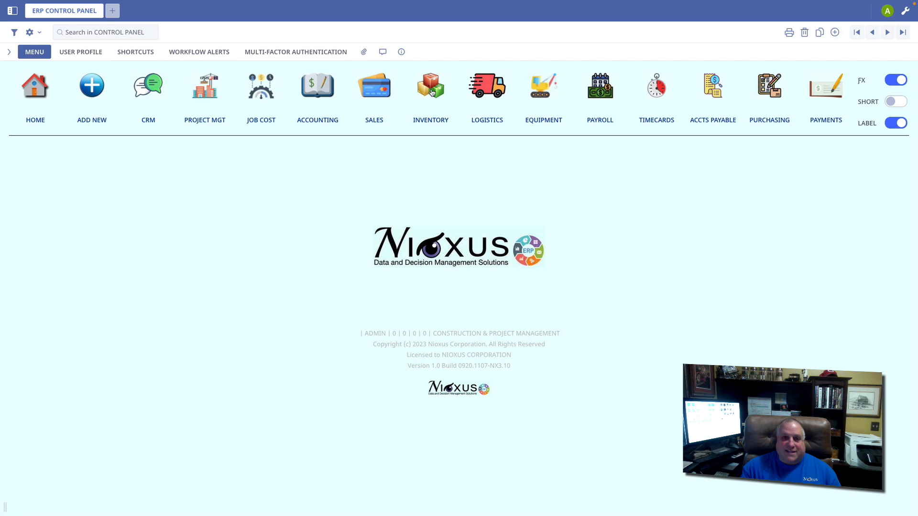
# Enter the Inventory module from the control panel menu
pyautogui.click(430, 87)
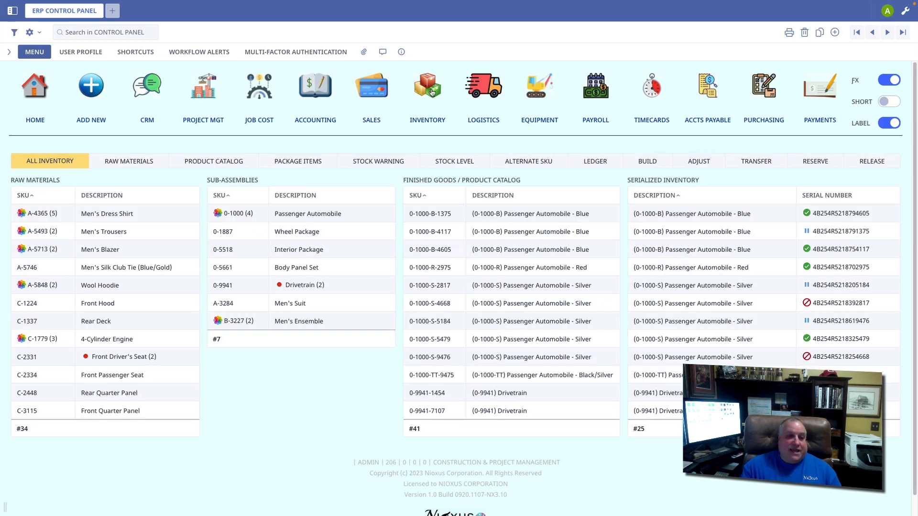
pyautogui.moveTo(264, 287)
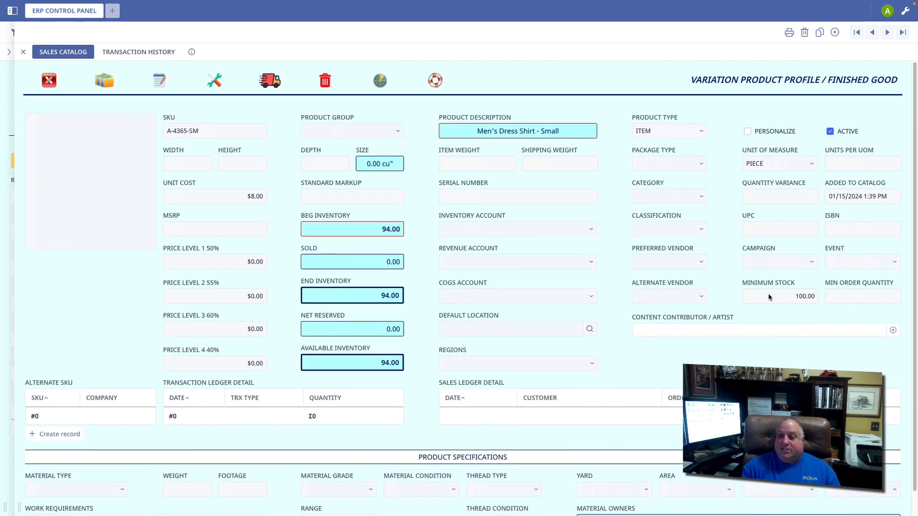
pyautogui.moveTo(788, 301)
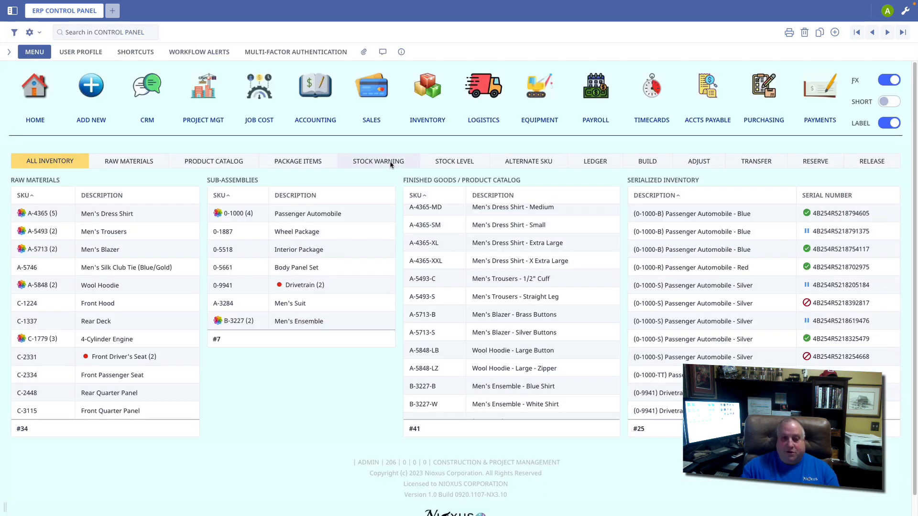
# Land on the Stock Warning list after a brief detour to the Product Catalog
pyautogui.click(379, 161)
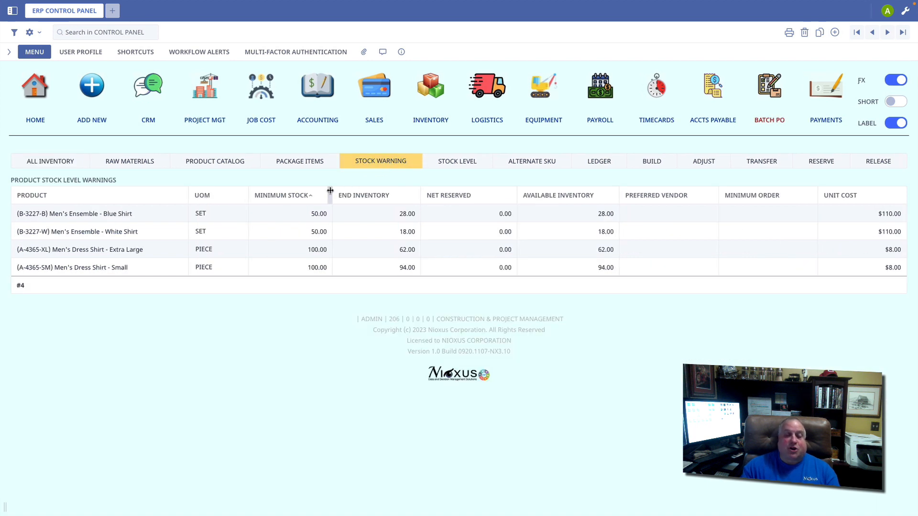
pyautogui.moveTo(383, 236)
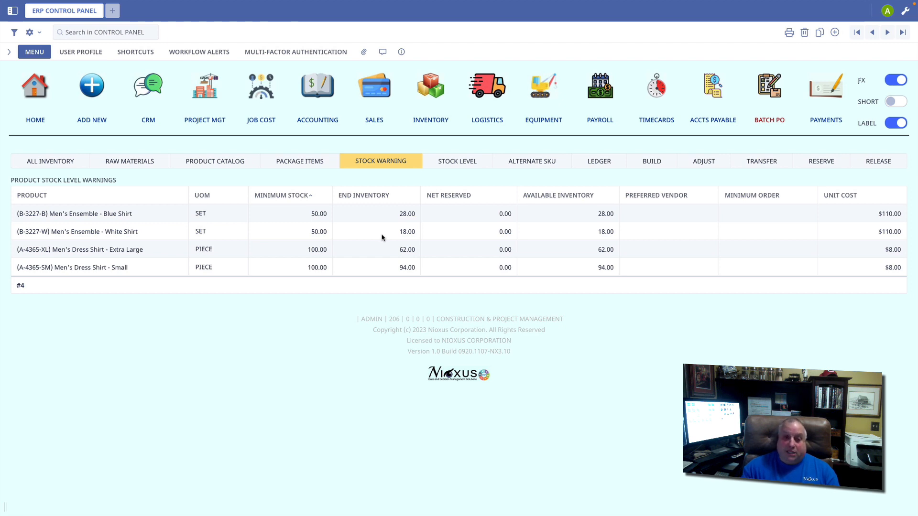
pyautogui.moveTo(340, 240)
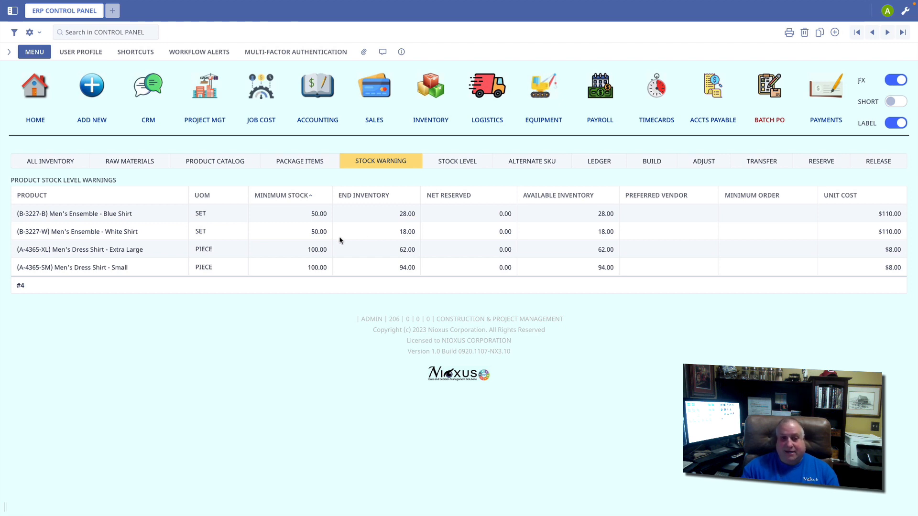
pyautogui.click(214, 161)
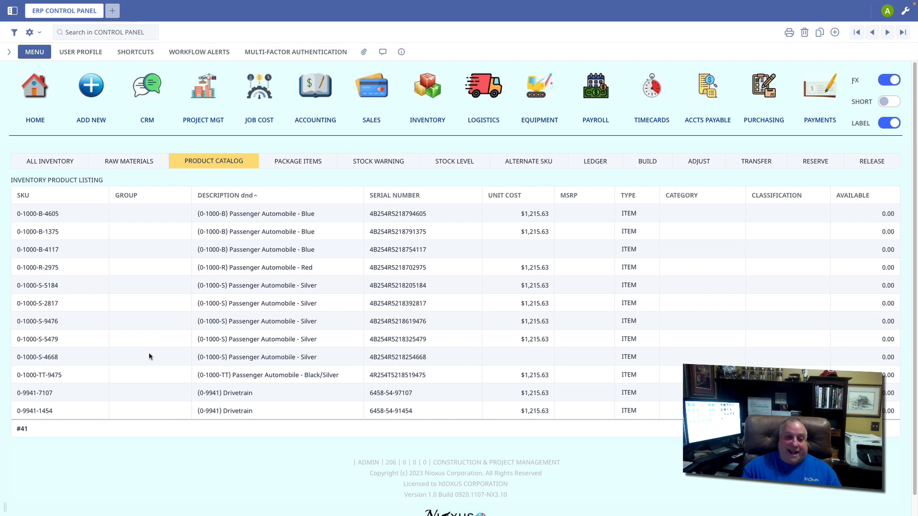
pyautogui.moveTo(379, 160)
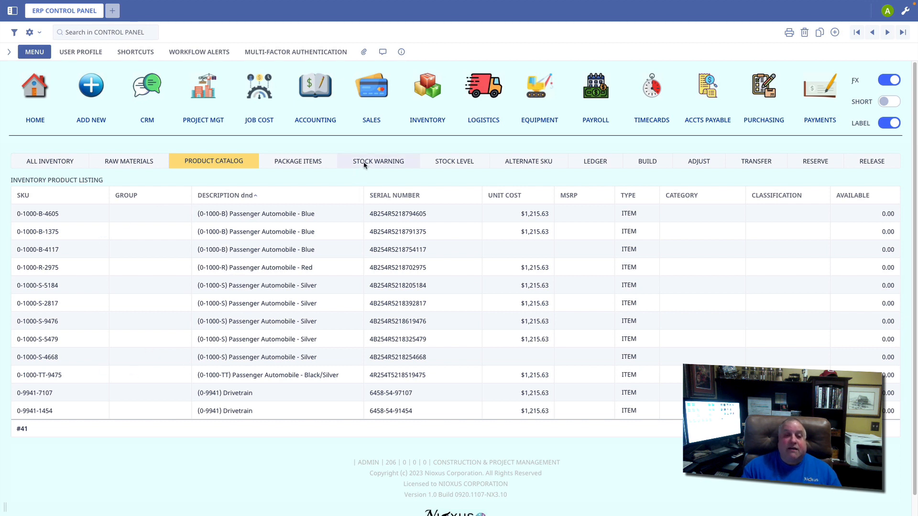
pyautogui.click(380, 161)
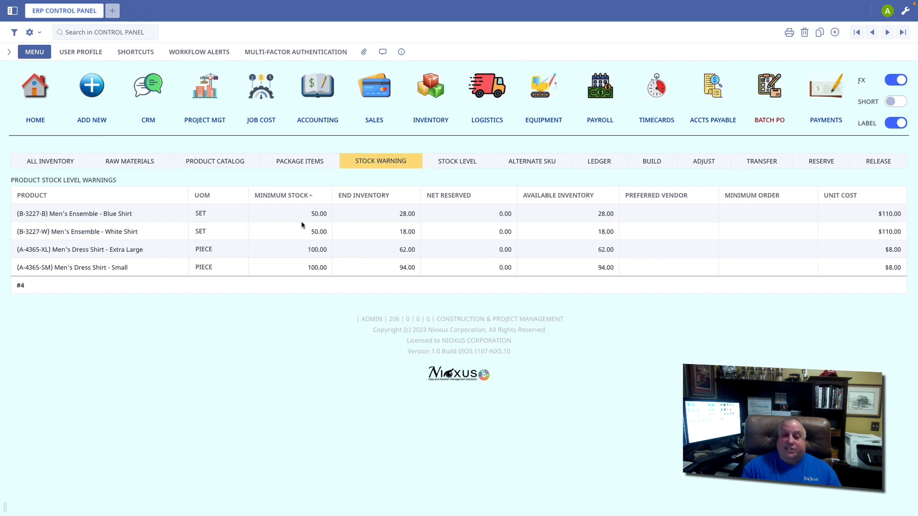
pyautogui.moveTo(297, 290)
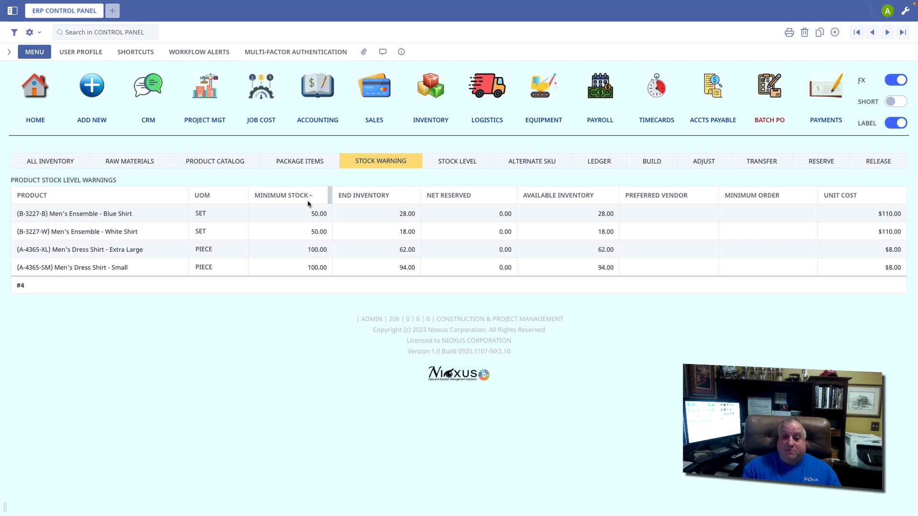
# Step through All Inventory and Raw Materials to the 41-item Product Catalog listing
pyautogui.click(50, 160)
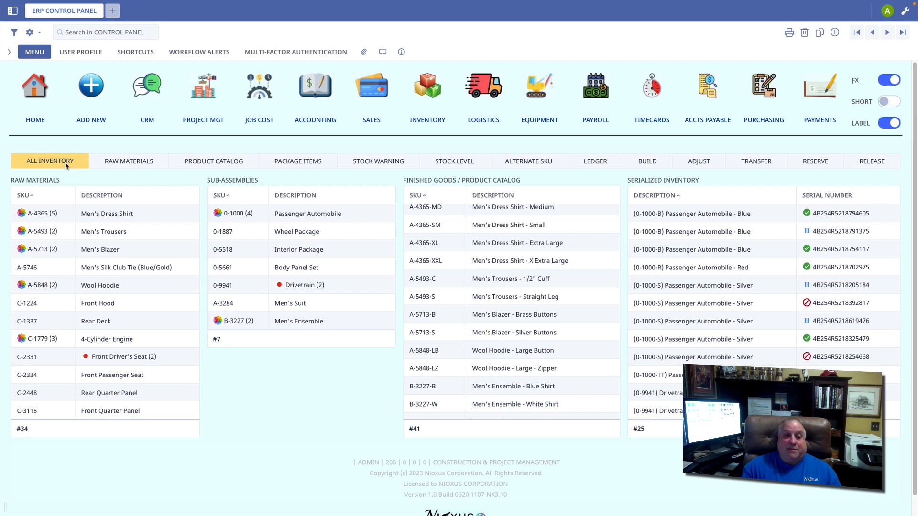
pyautogui.click(128, 161)
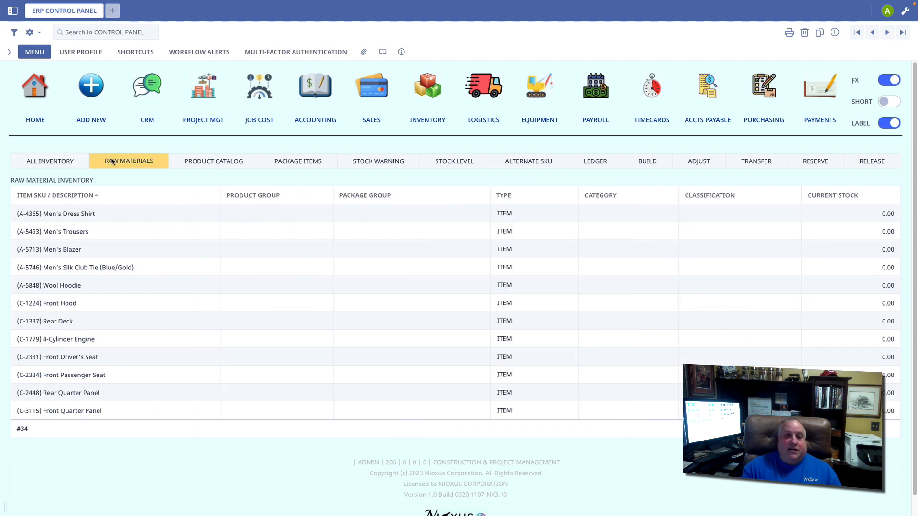
pyautogui.click(213, 160)
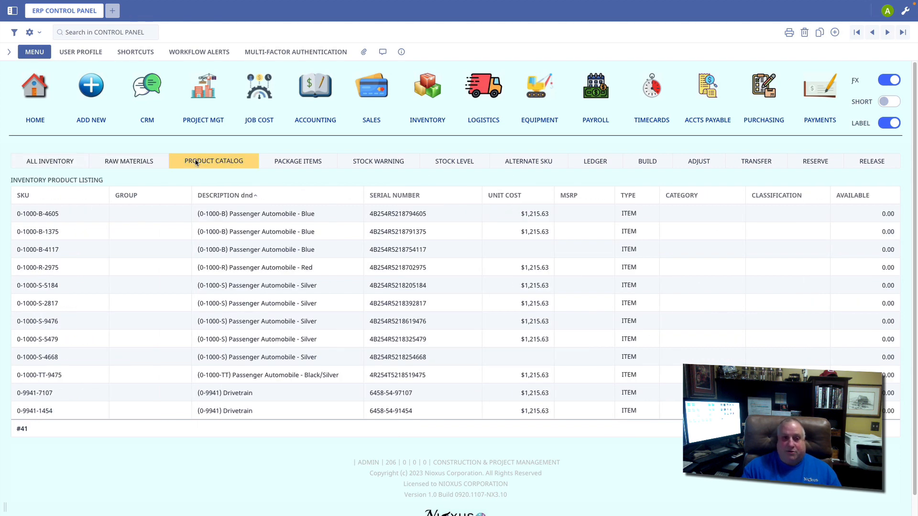
pyautogui.moveTo(761, 146)
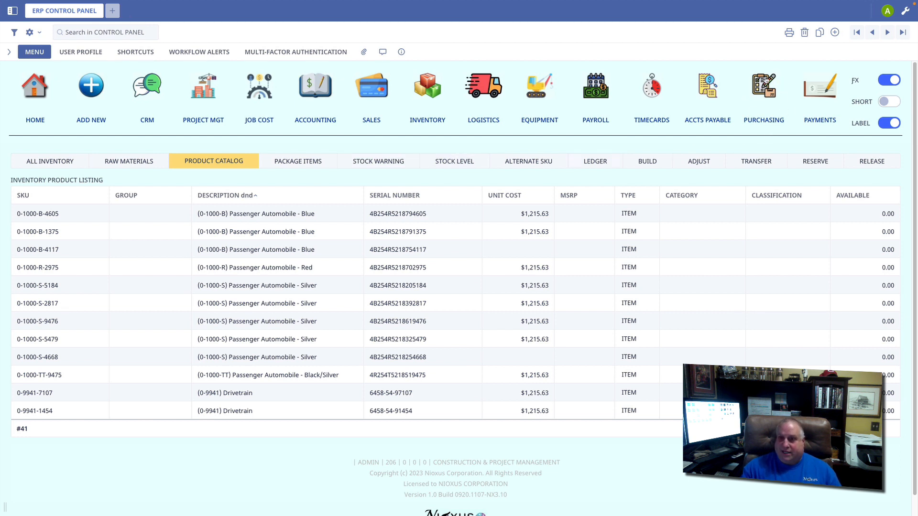
pyautogui.moveTo(746, 70)
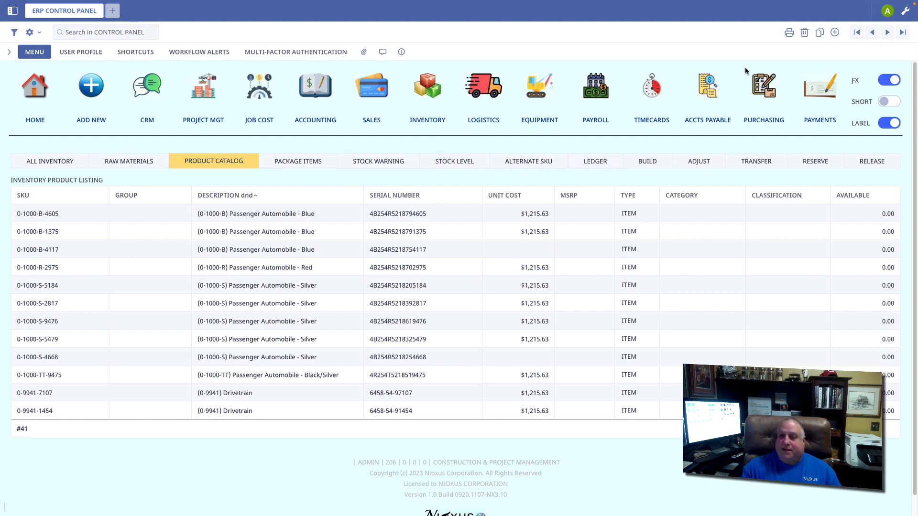
pyautogui.moveTo(780, 124)
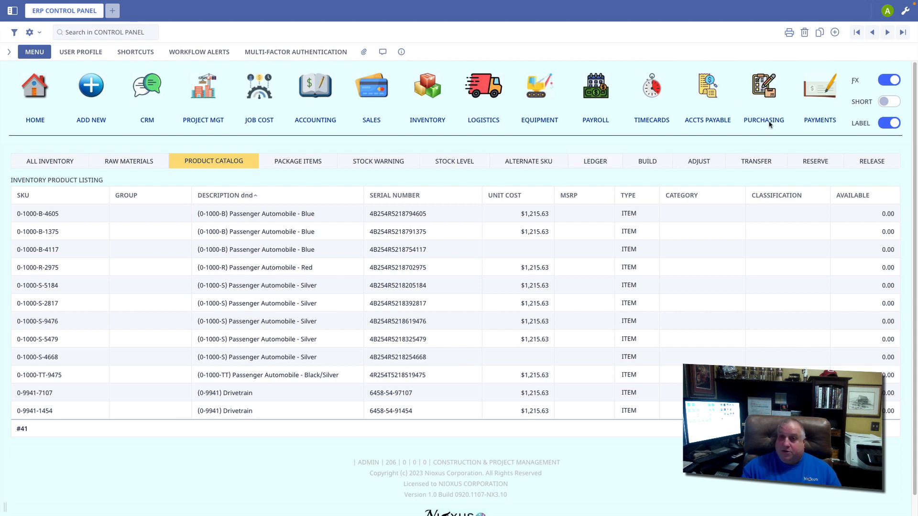
pyautogui.click(763, 94)
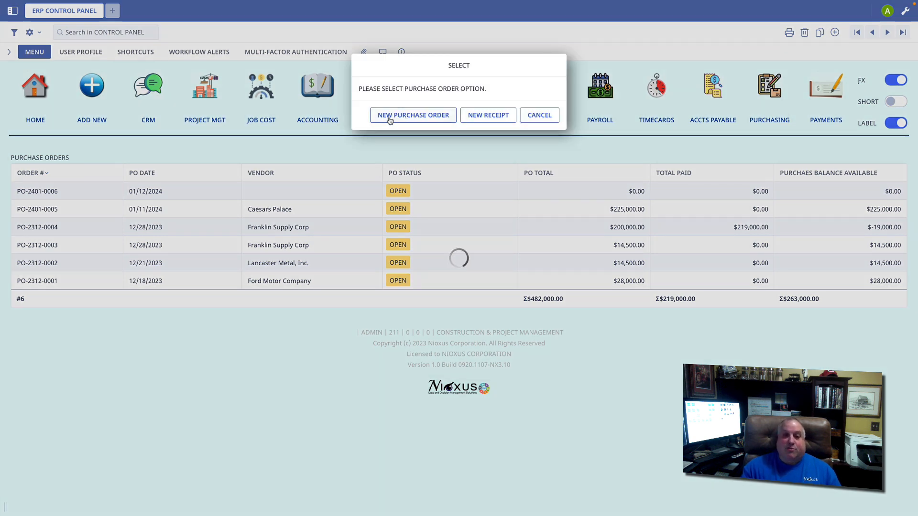
pyautogui.moveTo(488, 115)
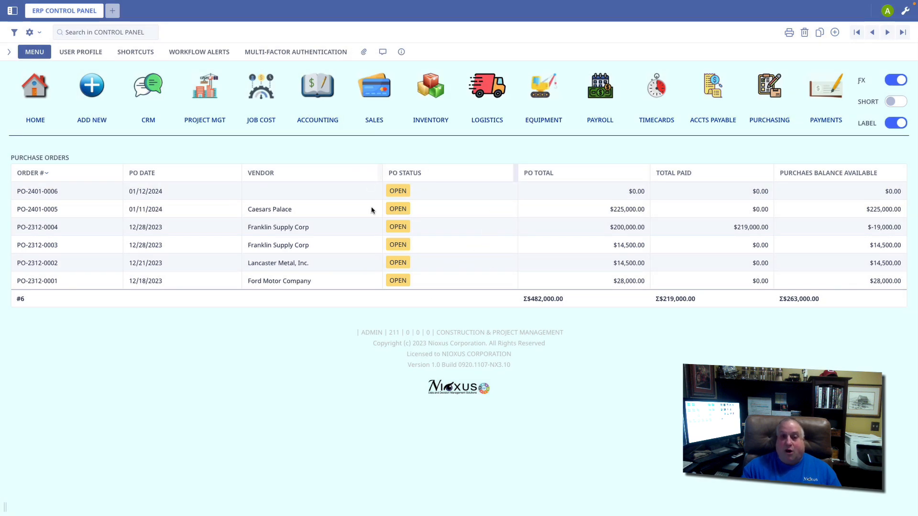
pyautogui.click(427, 88)
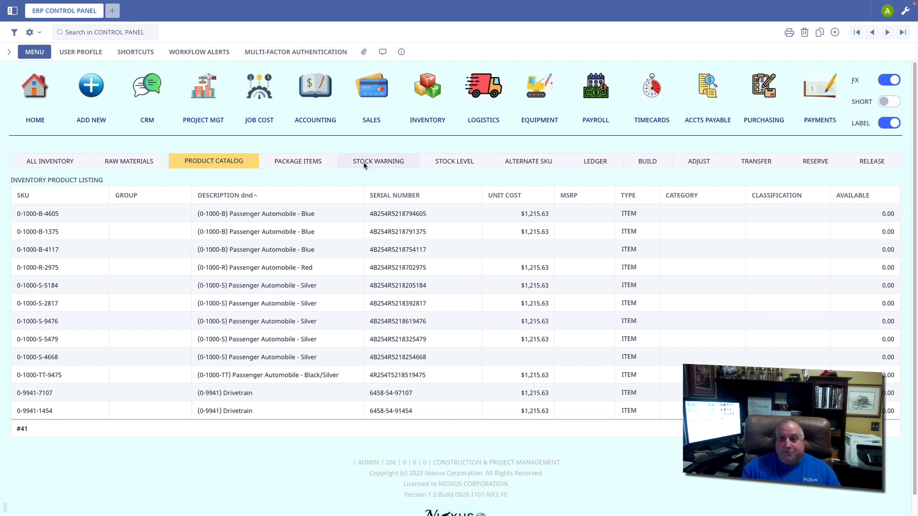
pyautogui.click(378, 161)
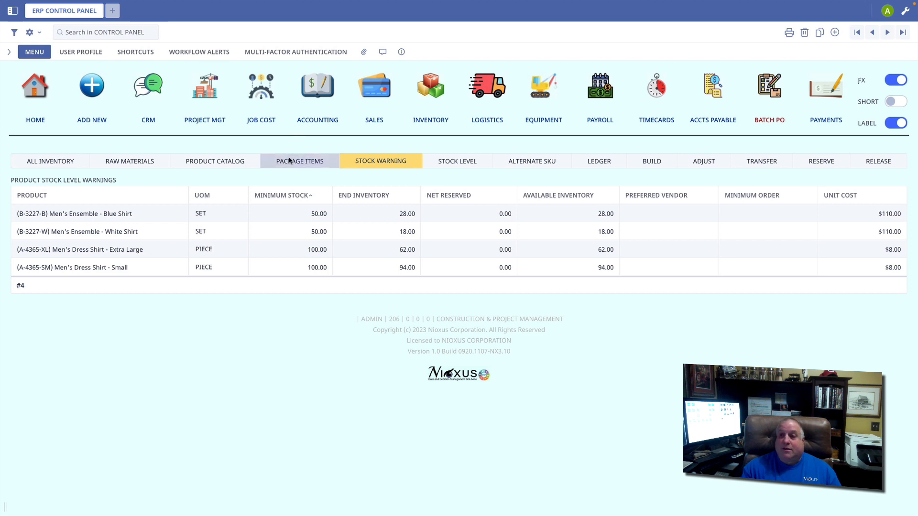
pyautogui.click(298, 161)
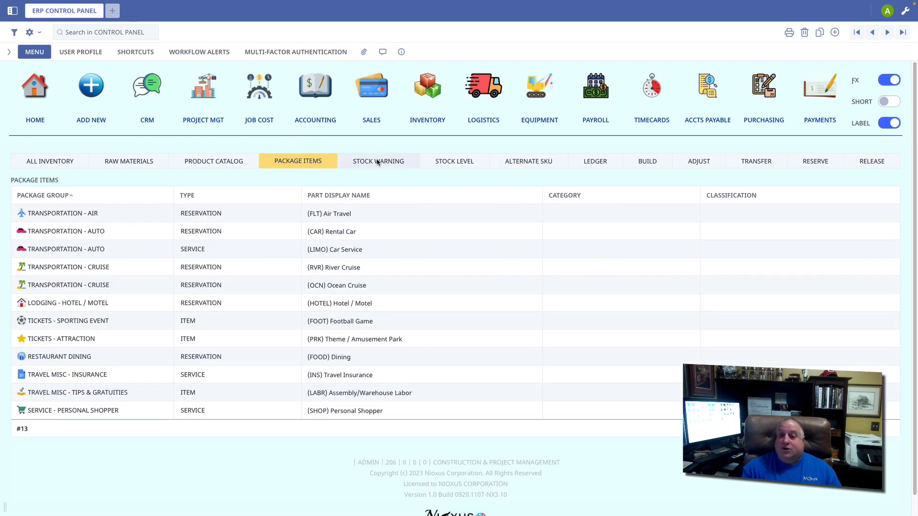
pyautogui.click(379, 160)
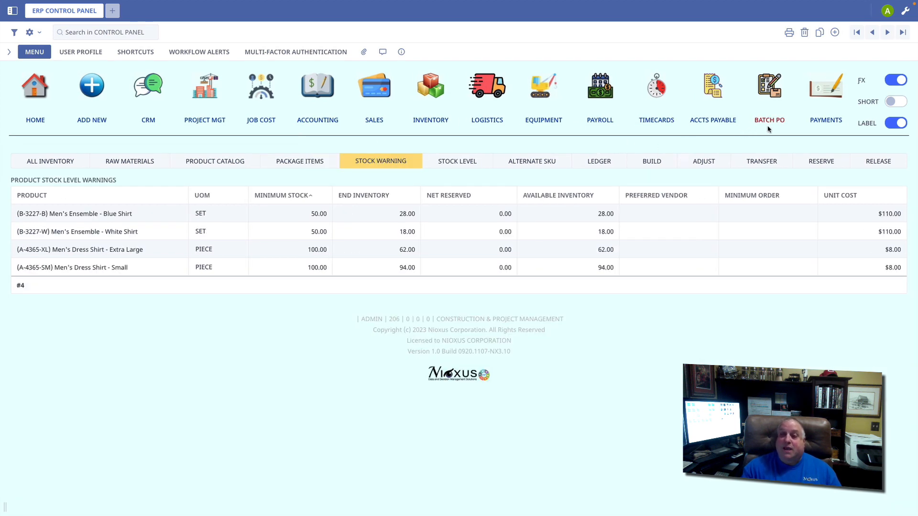
pyautogui.moveTo(763, 126)
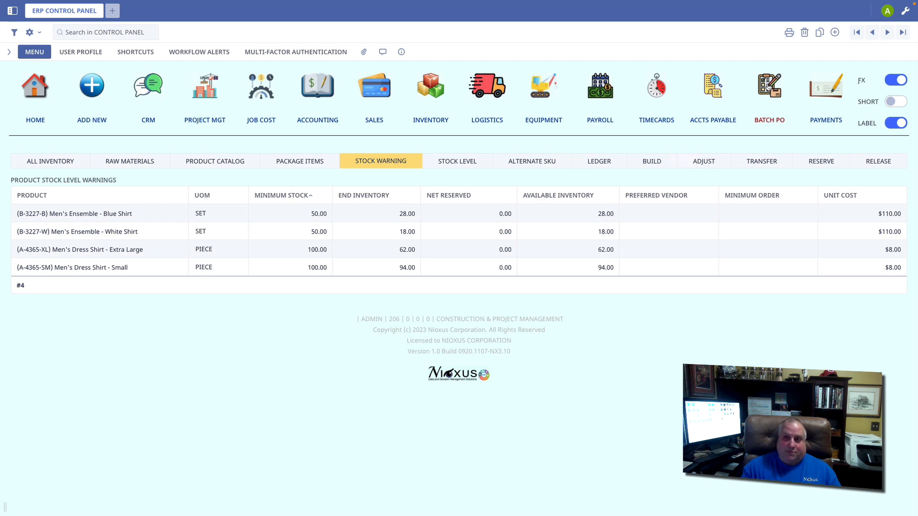
# Request a Batch PO to replenish the low-stock items, raising the Confirm dialog
pyautogui.click(768, 94)
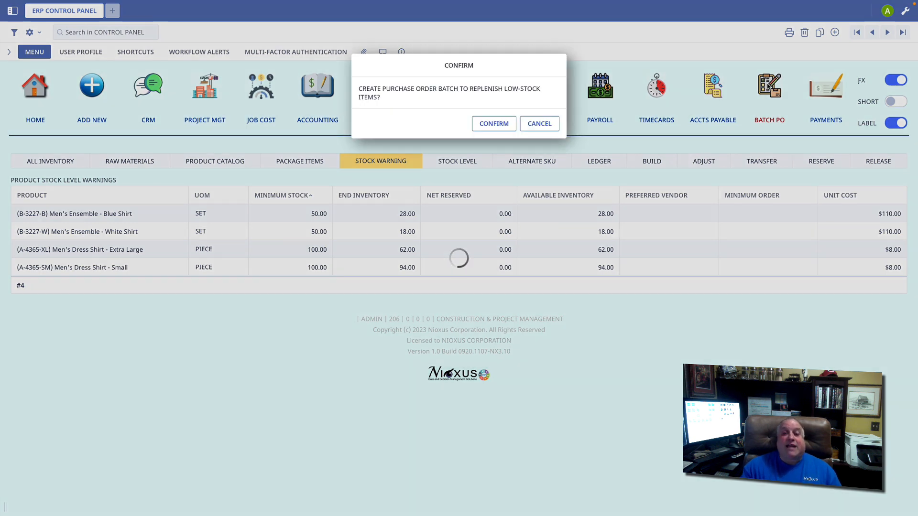
pyautogui.moveTo(424, 105)
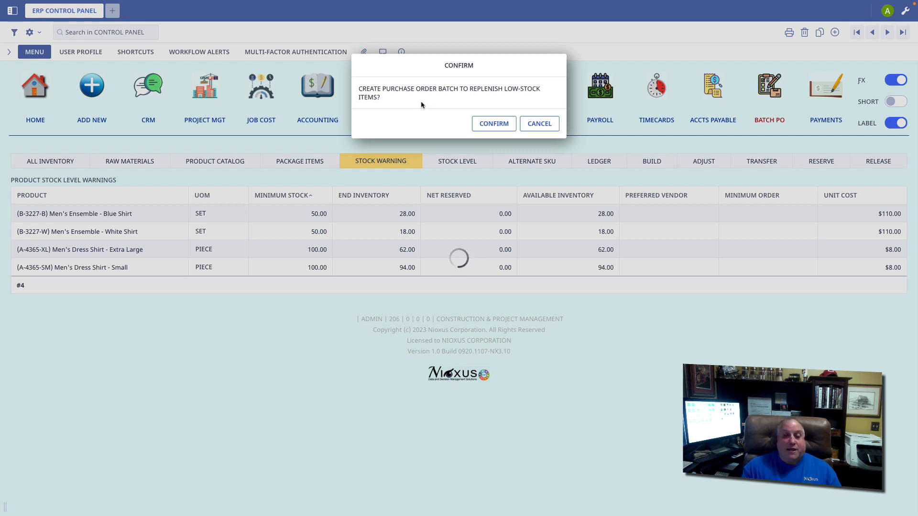
pyautogui.moveTo(314, 270)
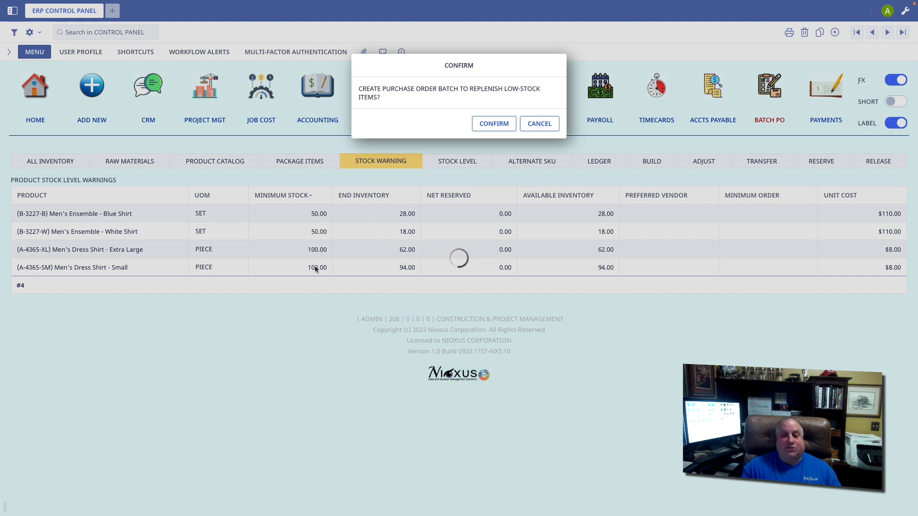
pyautogui.moveTo(304, 222)
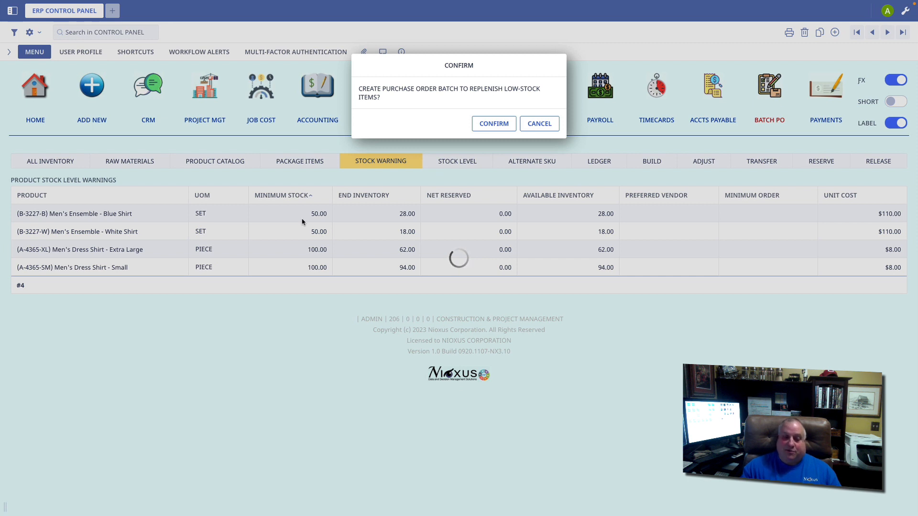
# Review the B-3227-B Men's Ensemble - Blue Shirt profile, then return to the stock warning list
pyautogui.click(538, 123)
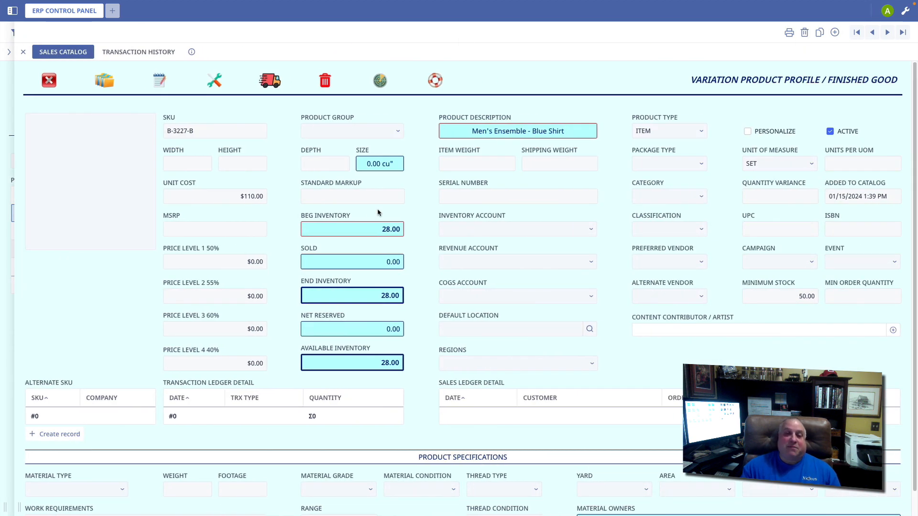
pyautogui.moveTo(632, 269)
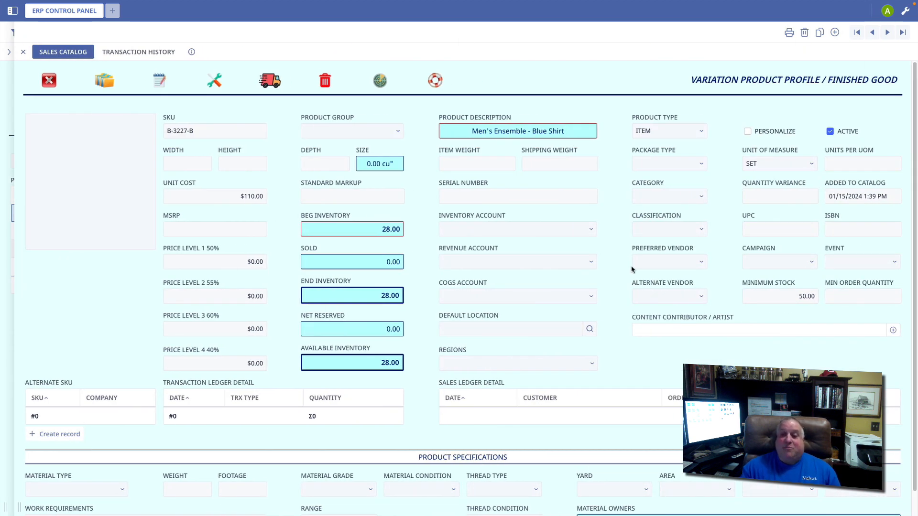
pyautogui.moveTo(855, 299)
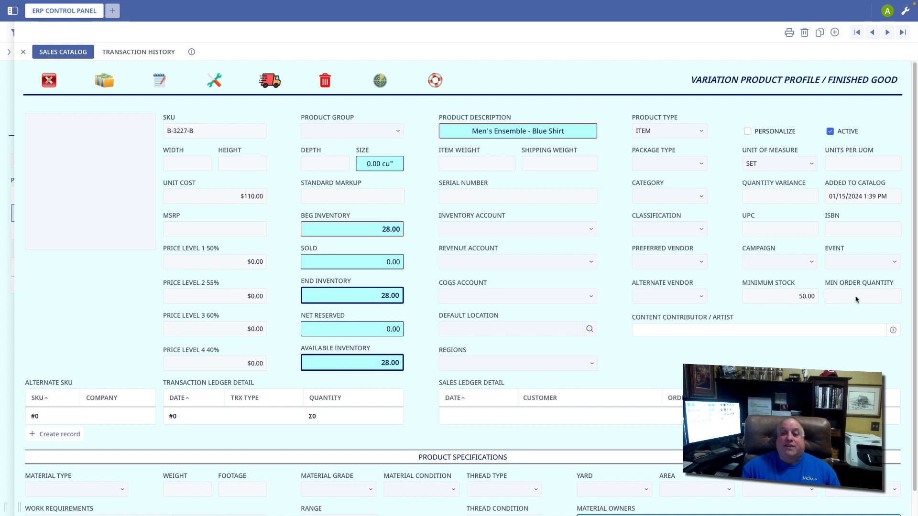
pyautogui.moveTo(676, 263)
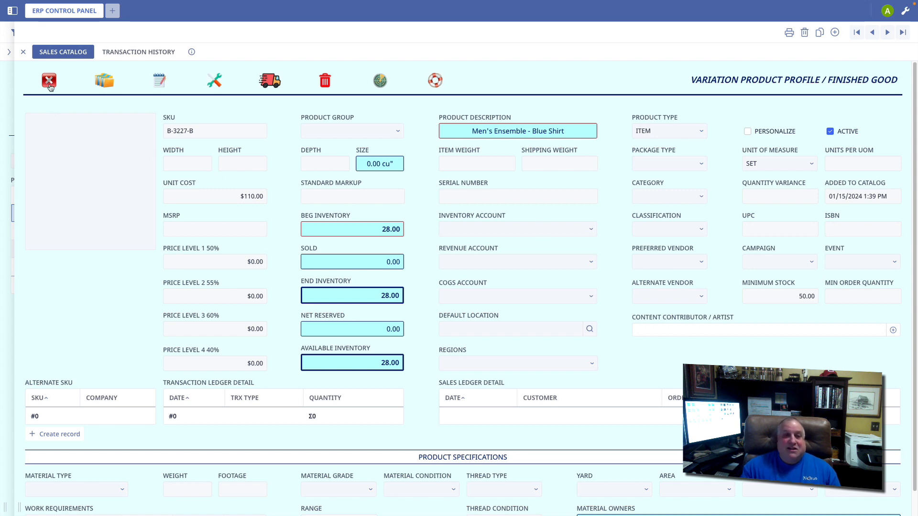
pyautogui.click(49, 80)
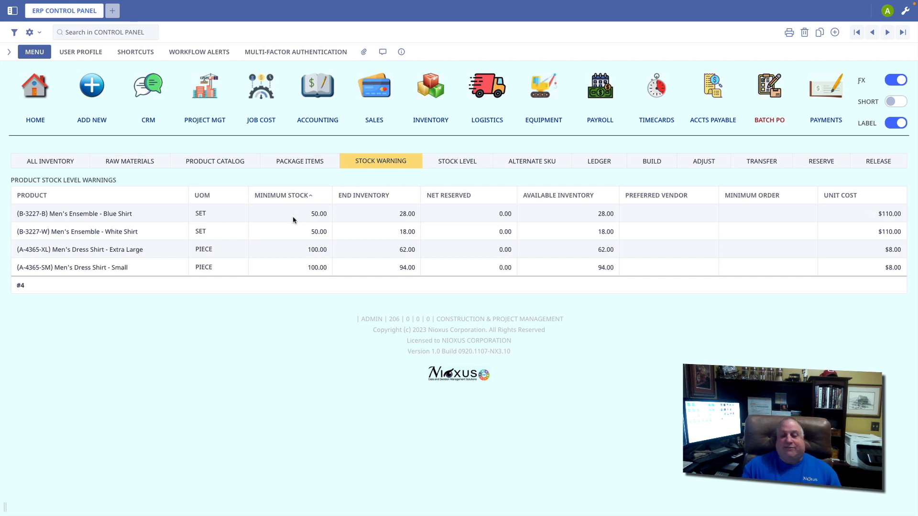
pyautogui.moveTo(306, 324)
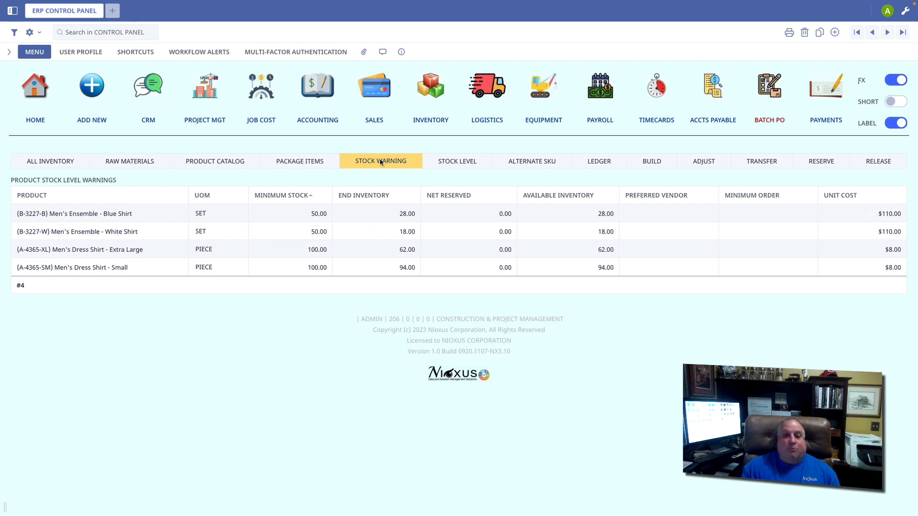
pyautogui.moveTo(724, 129)
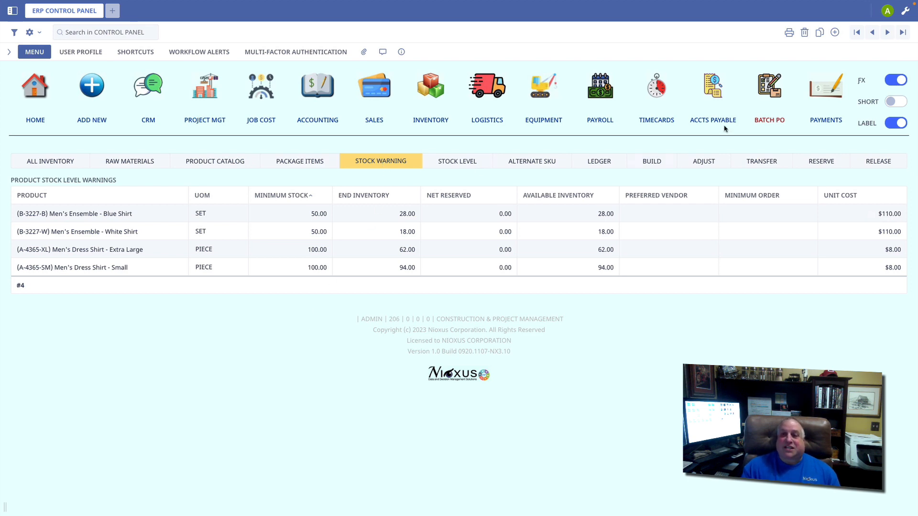
pyautogui.click(768, 93)
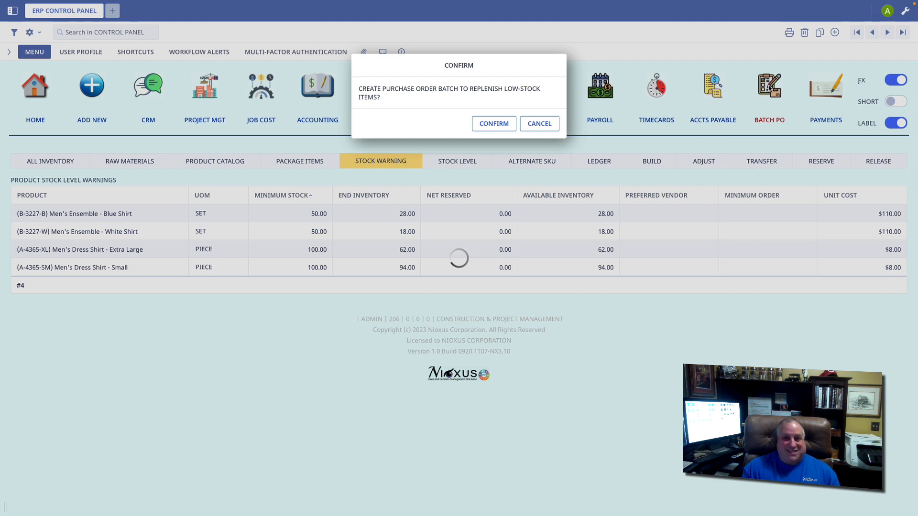
pyautogui.moveTo(357, 236)
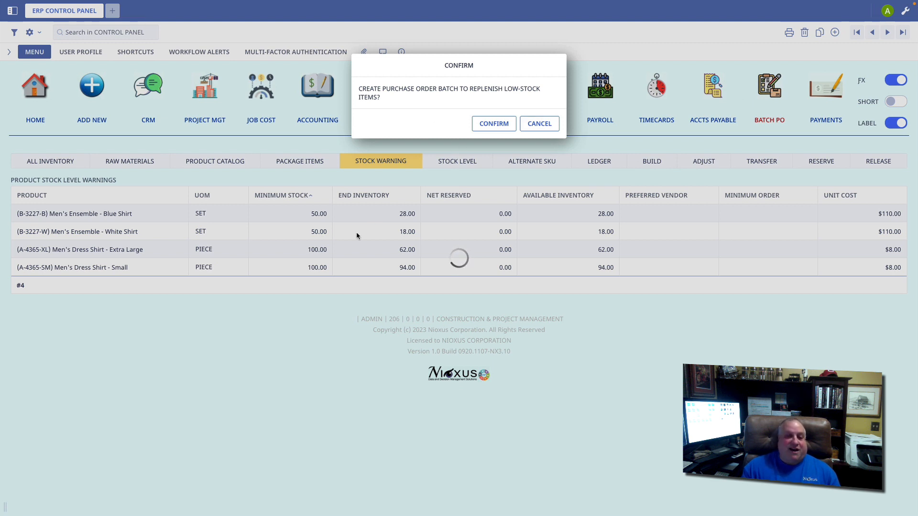
pyautogui.moveTo(343, 310)
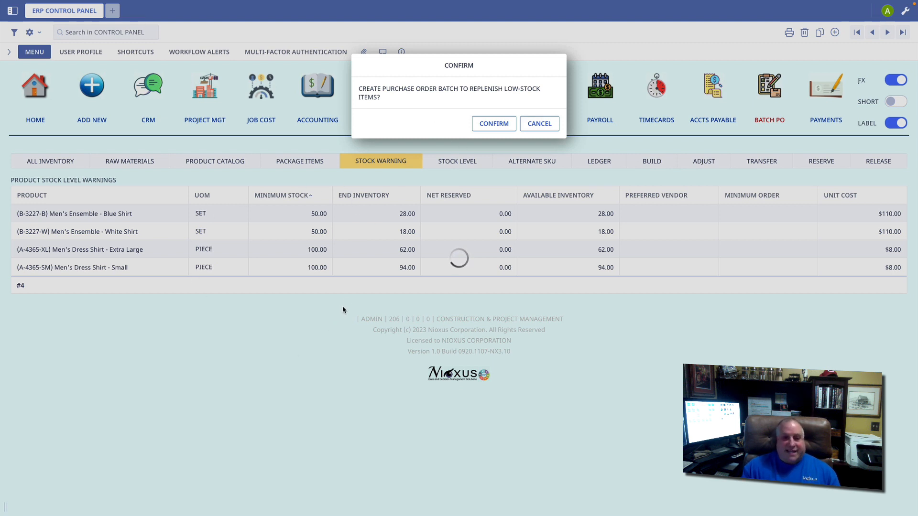
pyautogui.moveTo(289, 343)
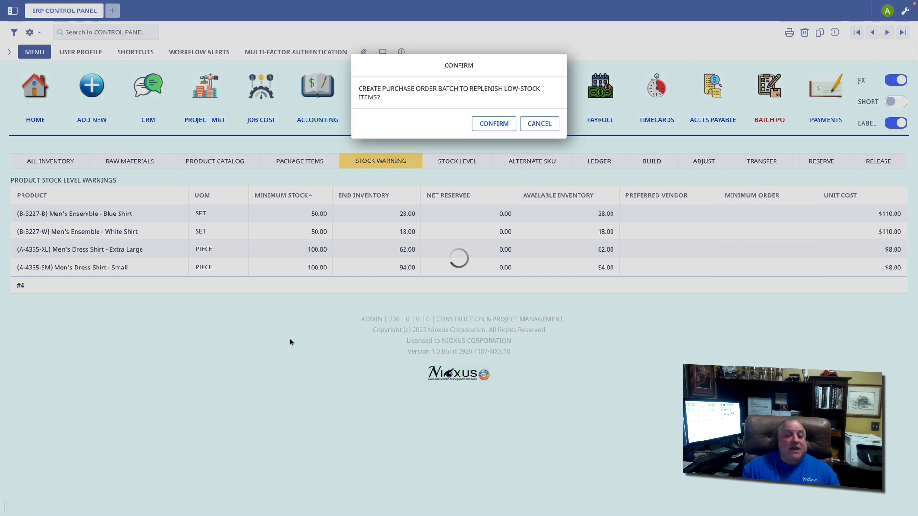
pyautogui.moveTo(343, 310)
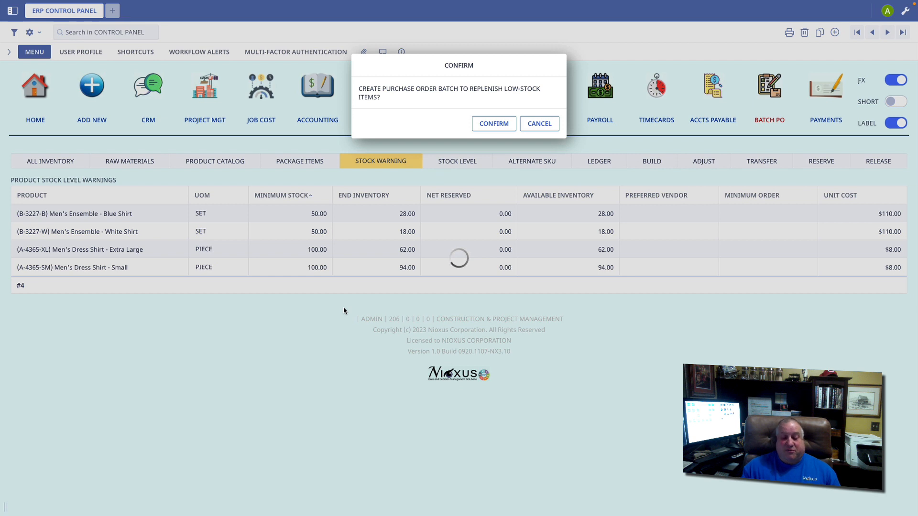
pyautogui.moveTo(170, 236)
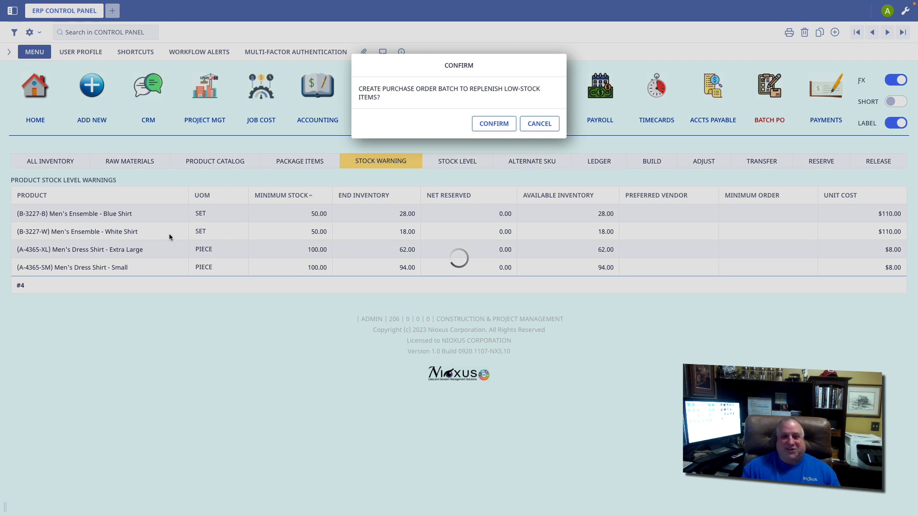
pyautogui.moveTo(551, 160)
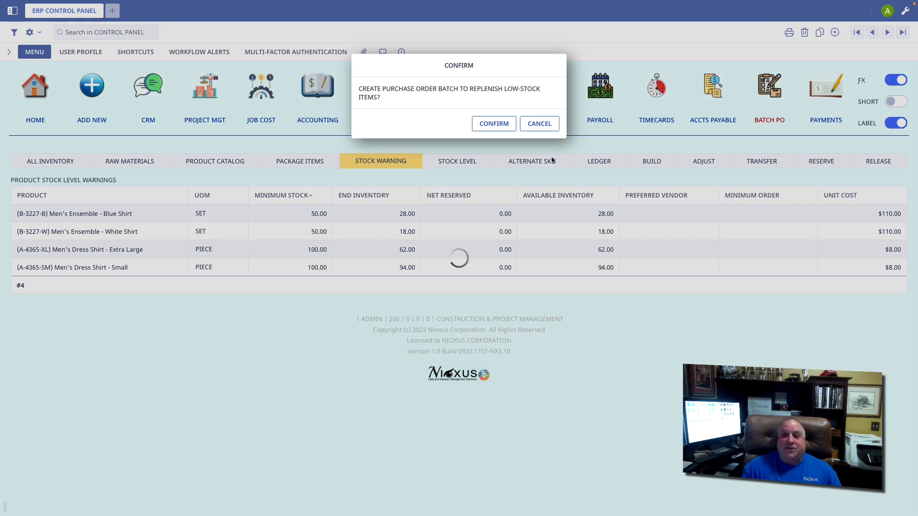
pyautogui.click(538, 123)
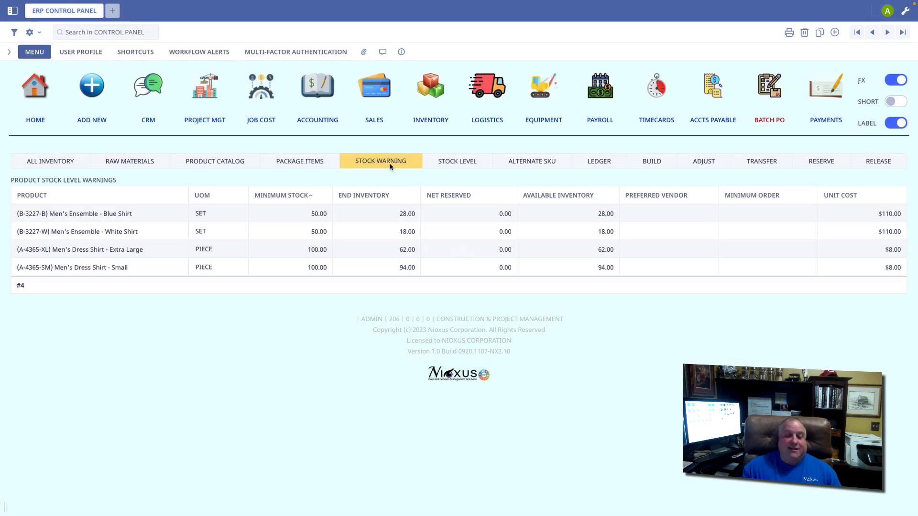
pyautogui.moveTo(743, 121)
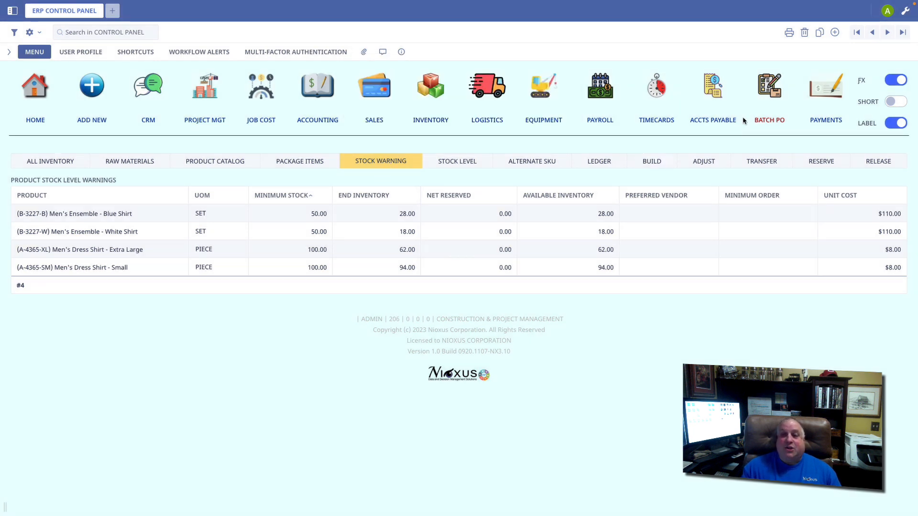